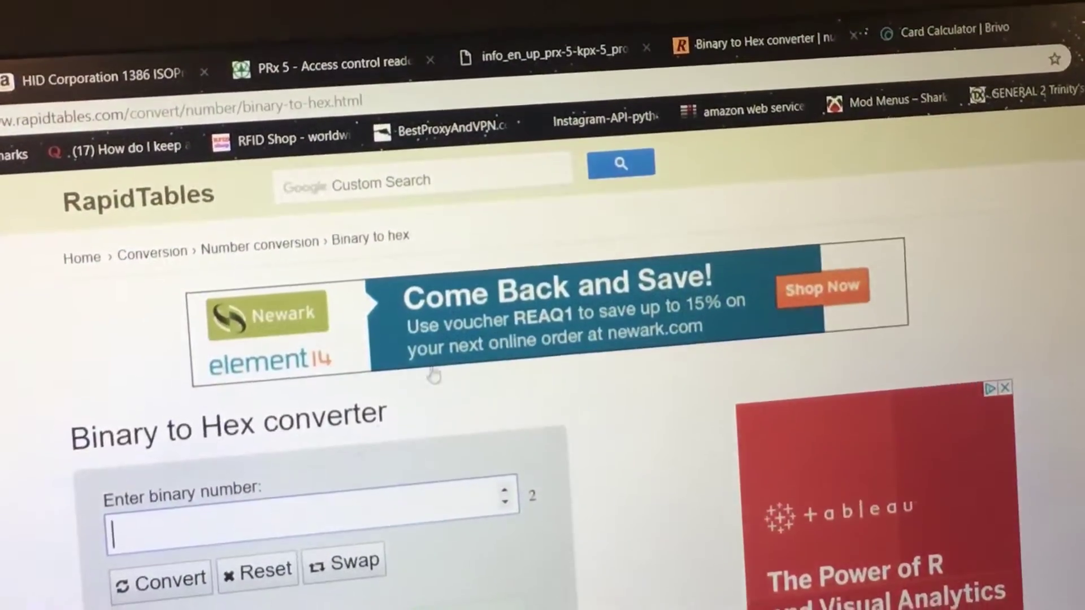
pyautogui.scroll(-3)
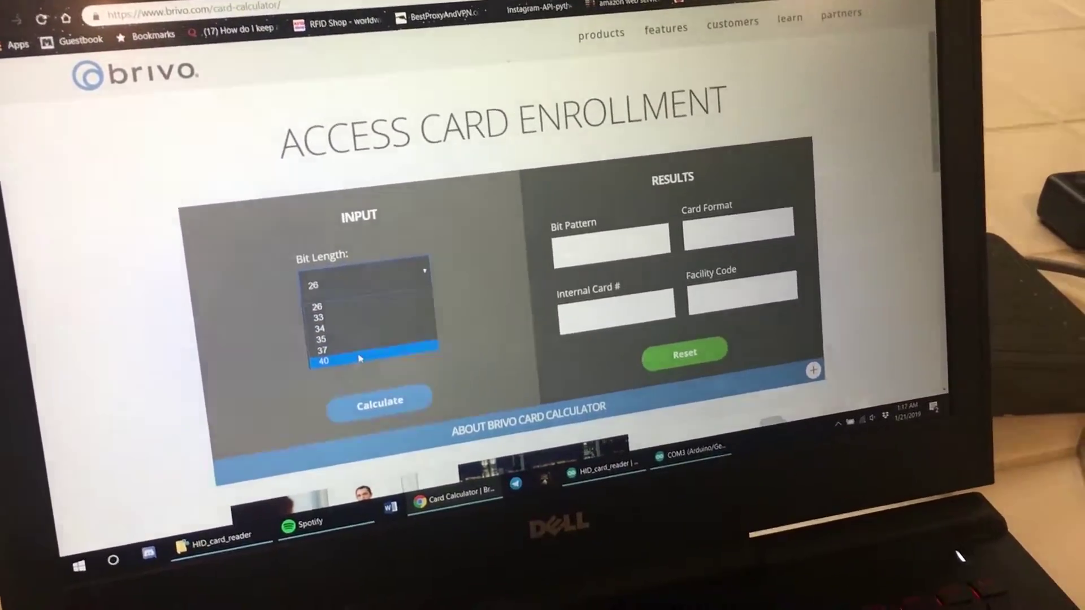
pyautogui.click(327, 360)
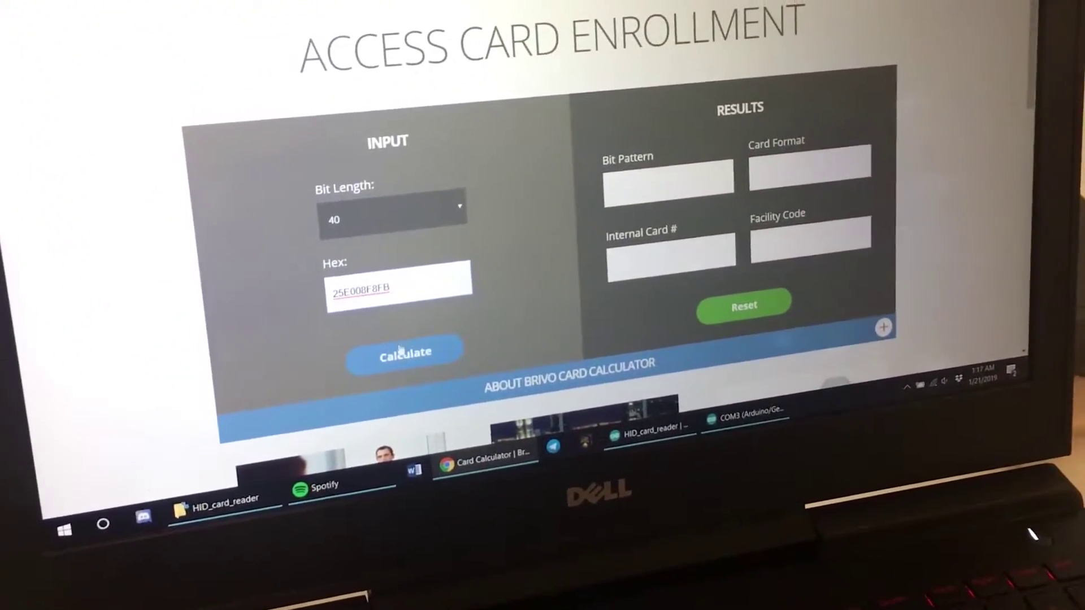
pyautogui.click(402, 352)
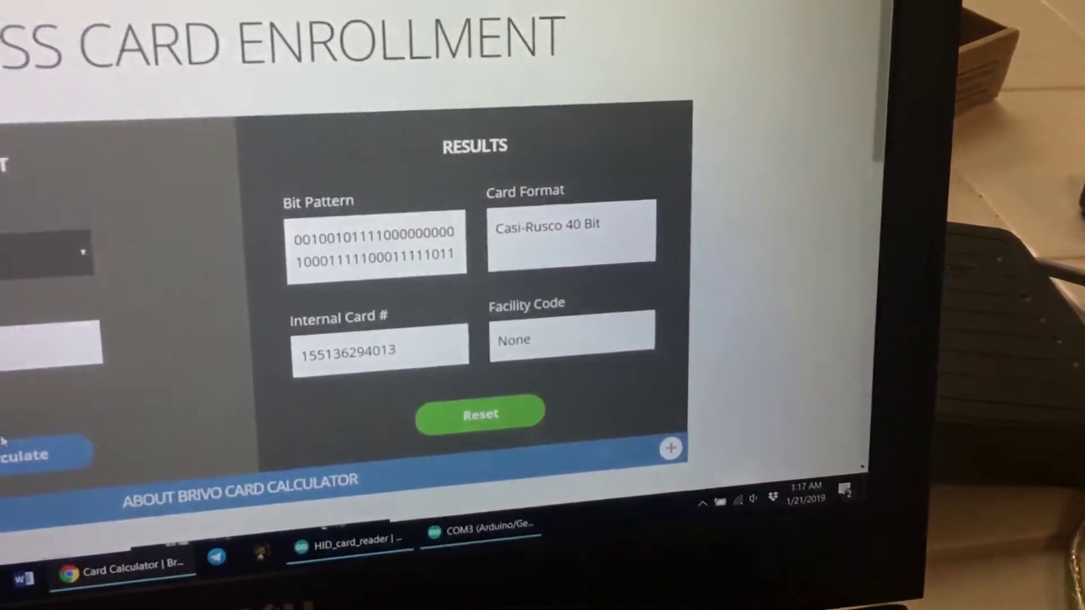